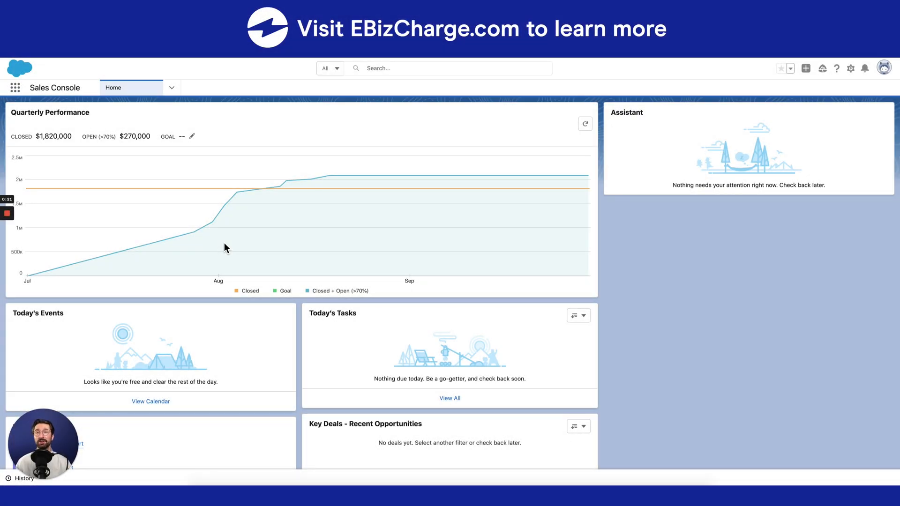
mouse_move(230, 250)
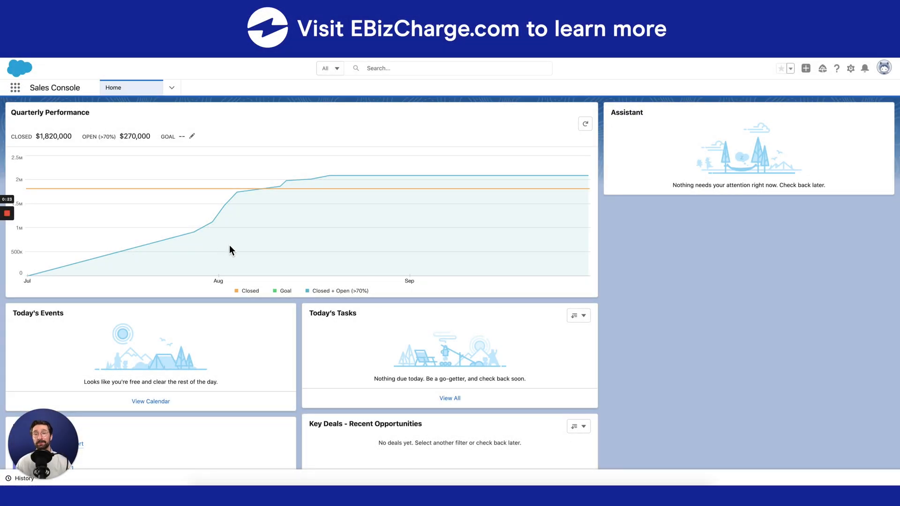
mouse_move(222, 246)
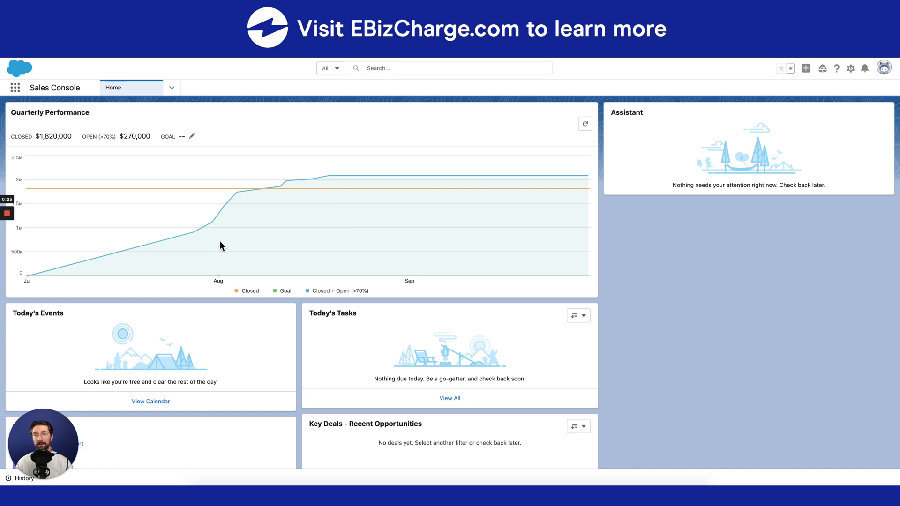
Step: Go to the Reports tab to see New Leads Report and New Accounts Report #1
left_click(171, 87)
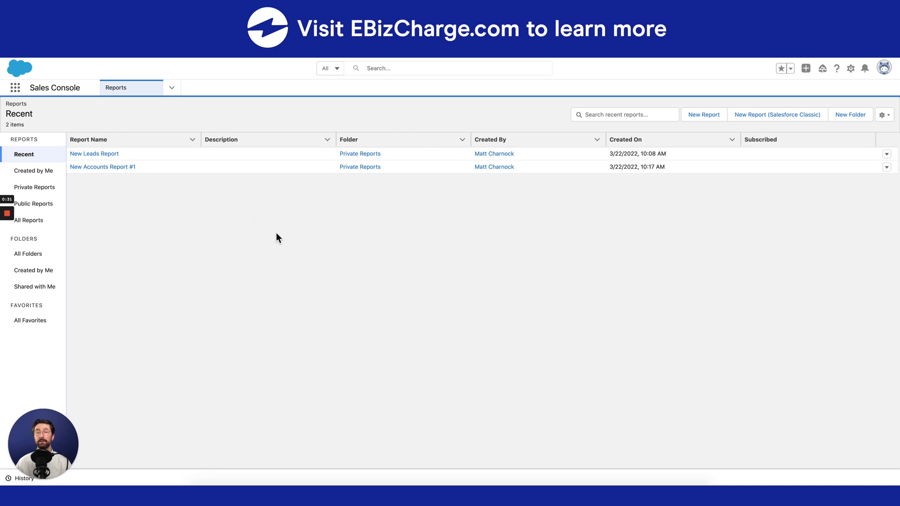
mouse_move(320, 223)
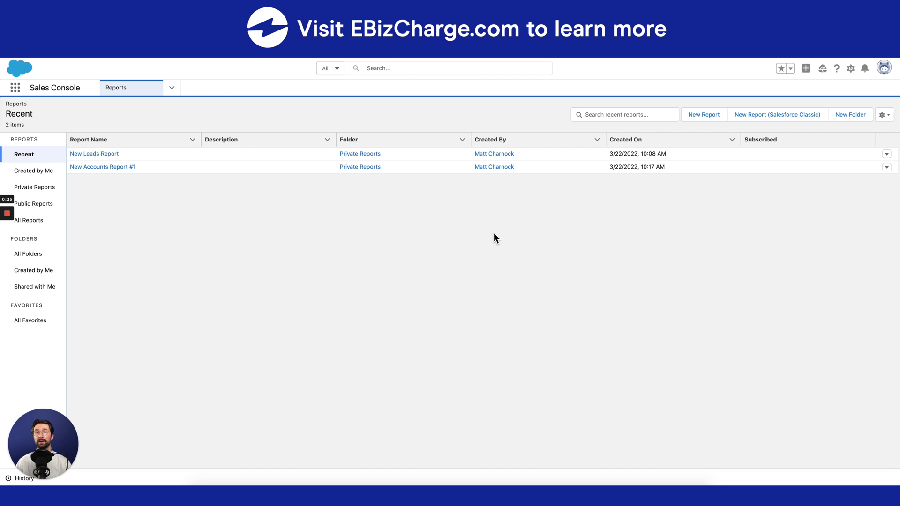
Step: Create a new report using the Leads category and Leads report type
left_click(703, 115)
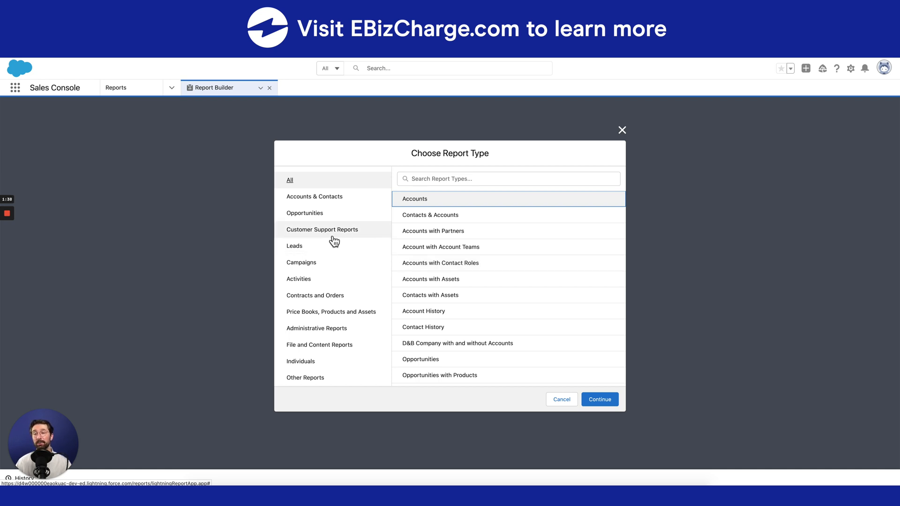
left_click(294, 245)
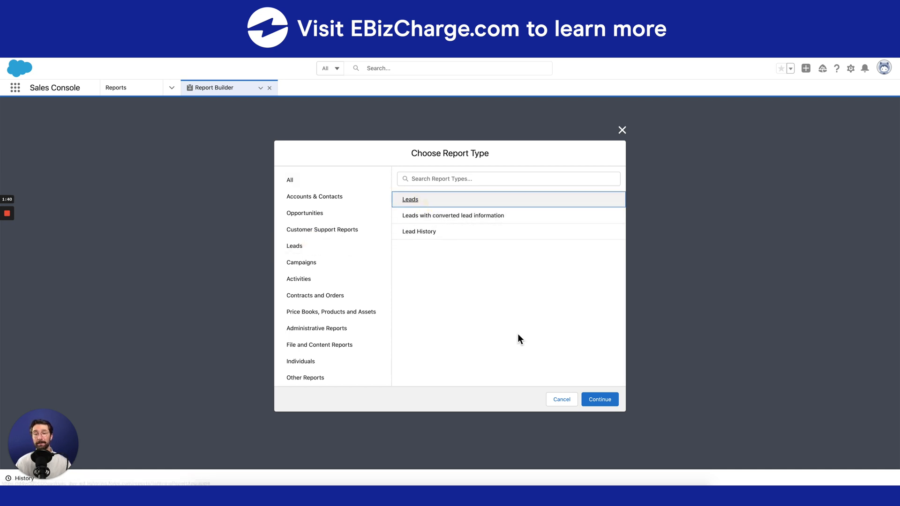
left_click(599, 399)
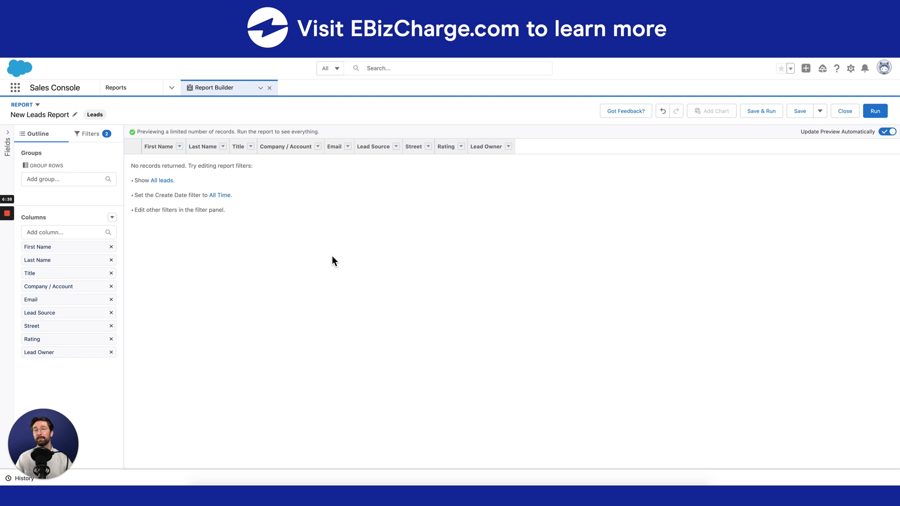
mouse_move(324, 248)
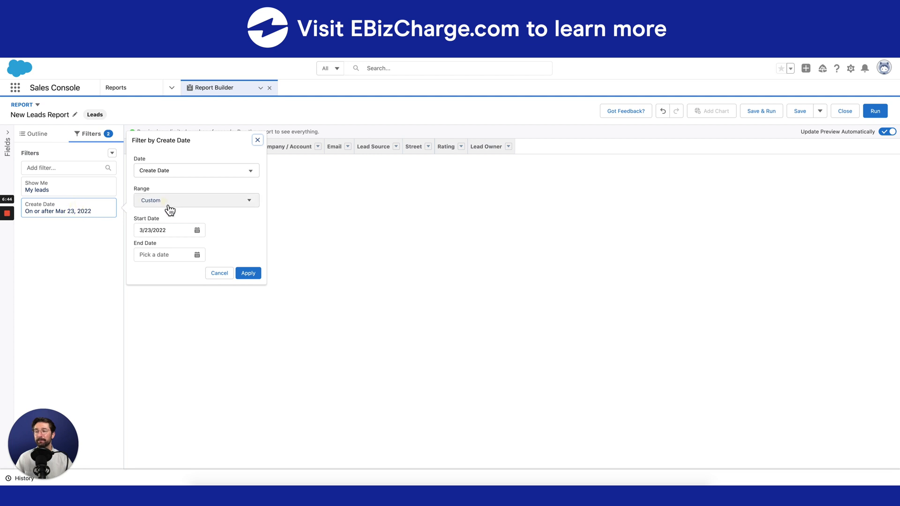
Step: Set the Create Date filter range to All Time and apply it
left_click(195, 200)
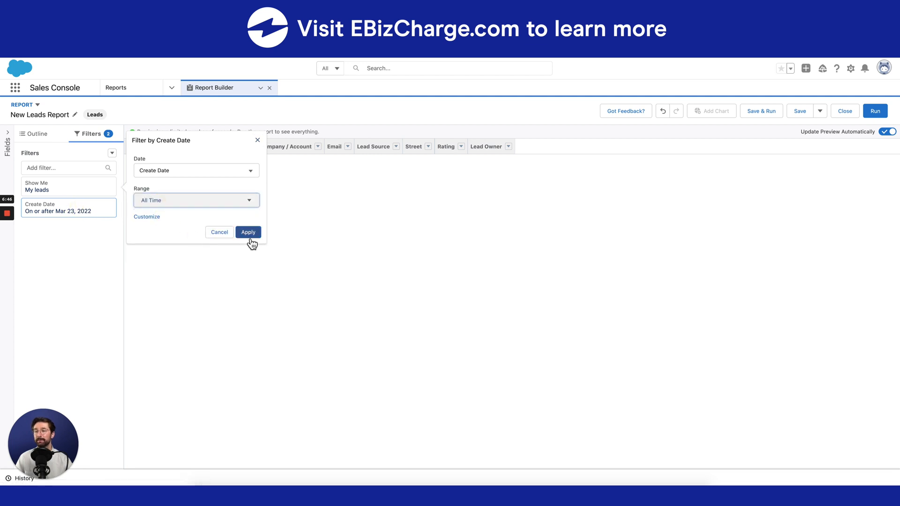
left_click(248, 232)
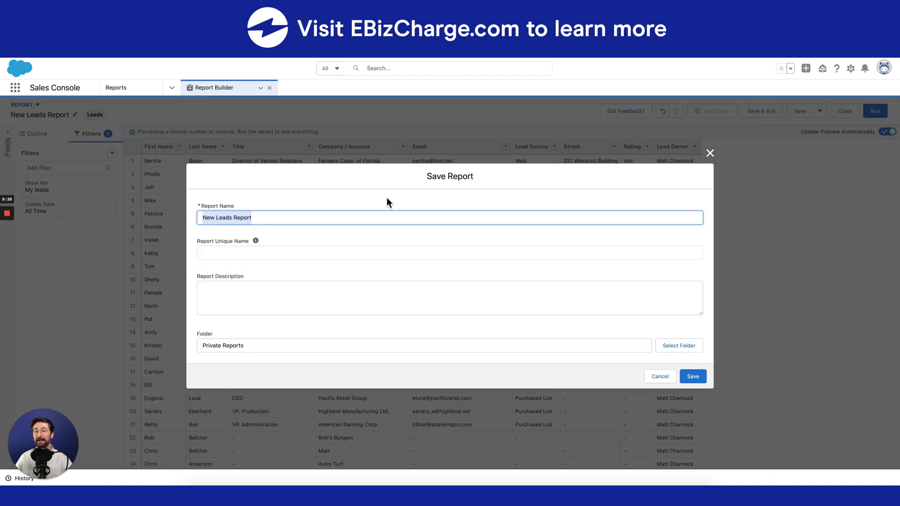
mouse_move(318, 264)
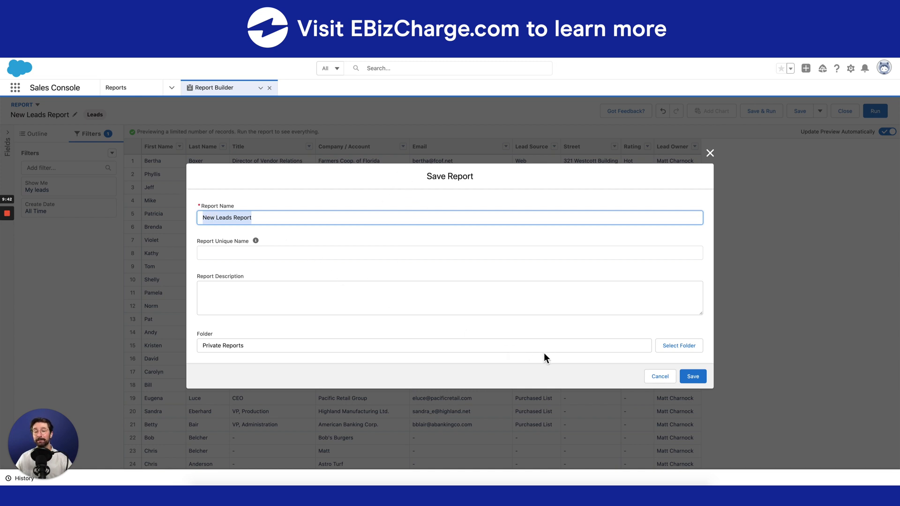
Step: Save the report as 'New Leads Report' in the Private Reports folder
left_click(692, 376)
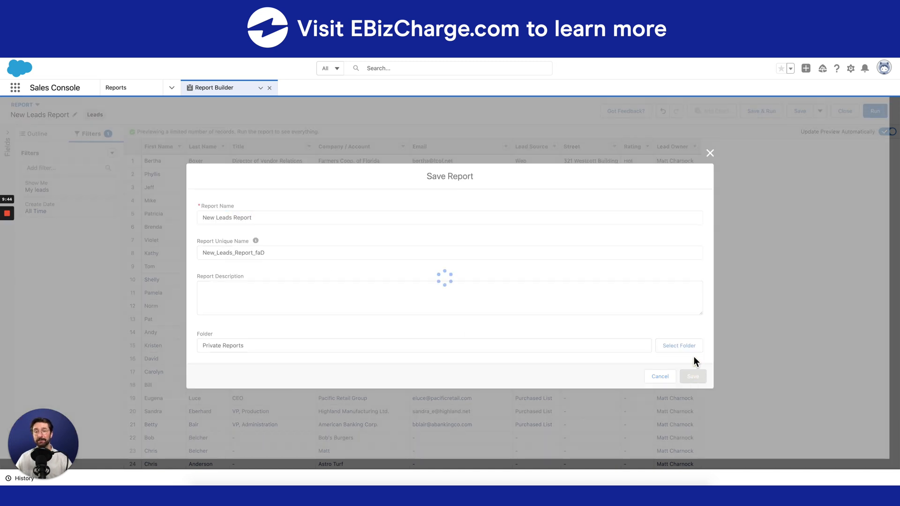
left_click(692, 376)
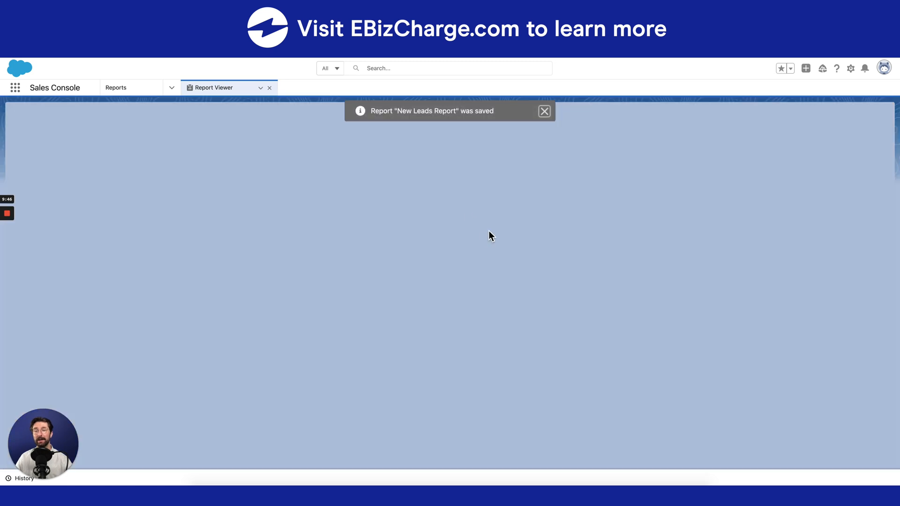